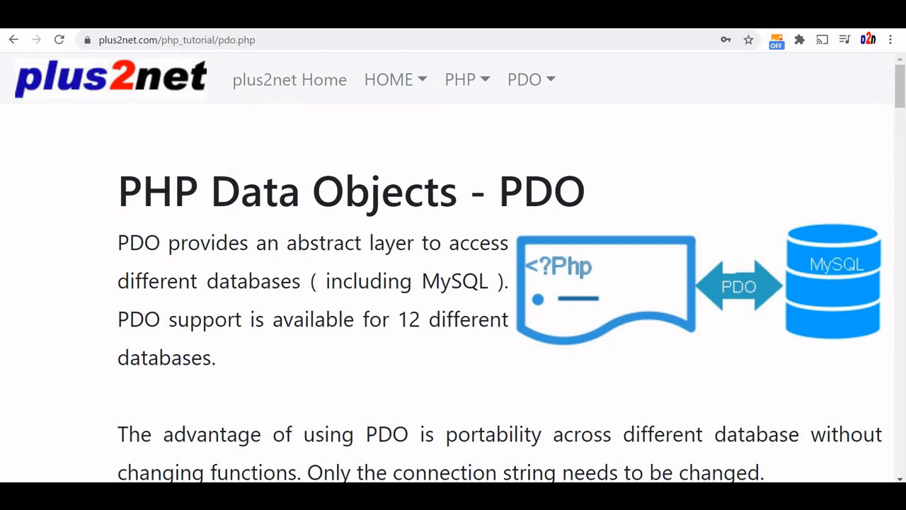
# Download the pdo-basic sample script zip from the plus2net tutorial into Downloads.
pyautogui.scroll(-3)
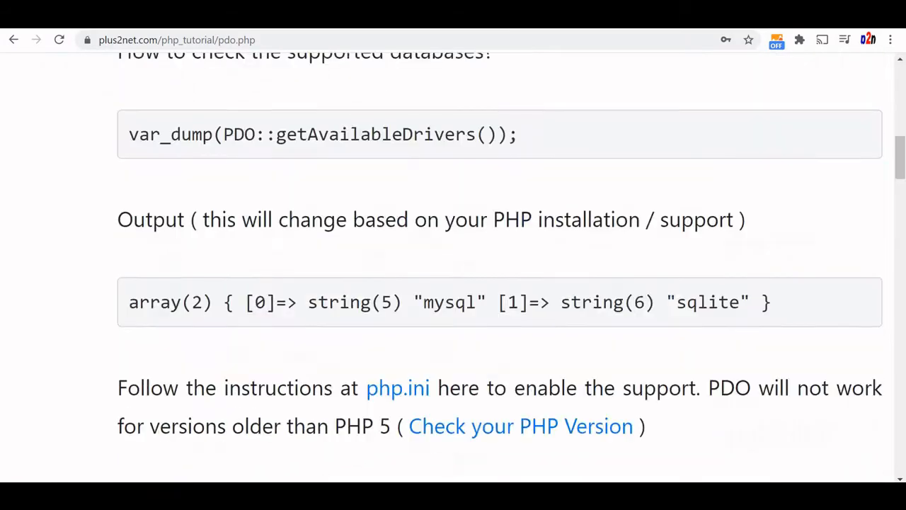
pyautogui.scroll(-3)
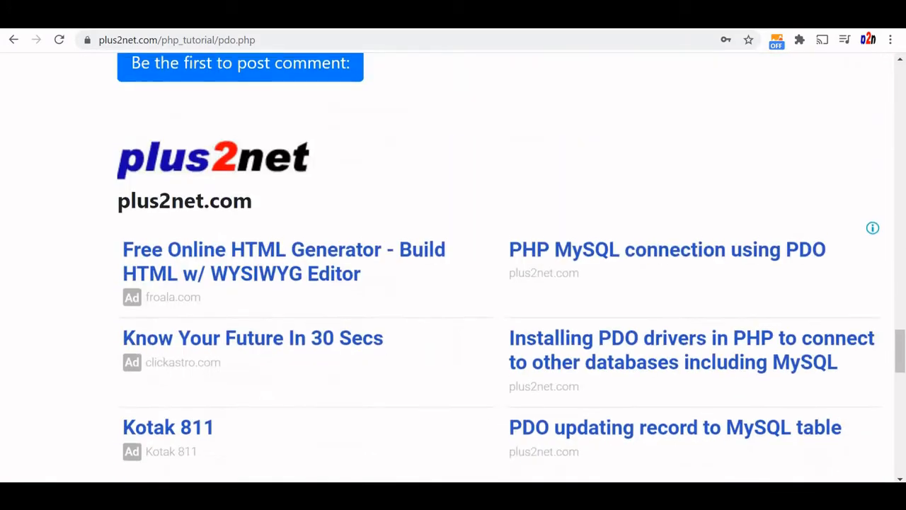
pyautogui.scroll(3)
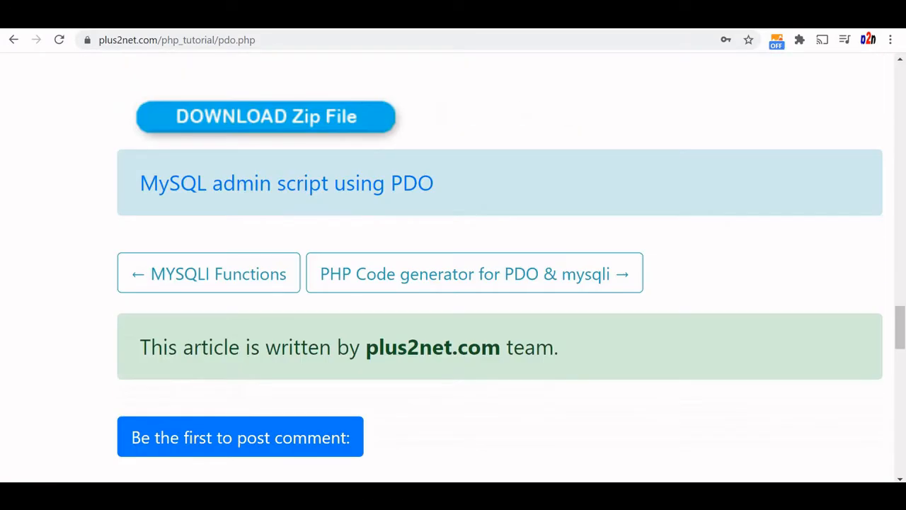
pyautogui.moveTo(266, 116)
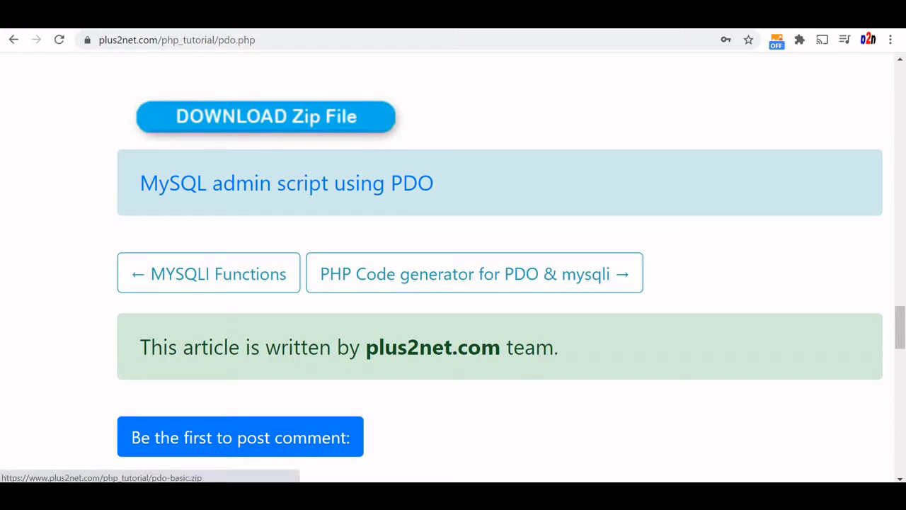
pyautogui.click(265, 116)
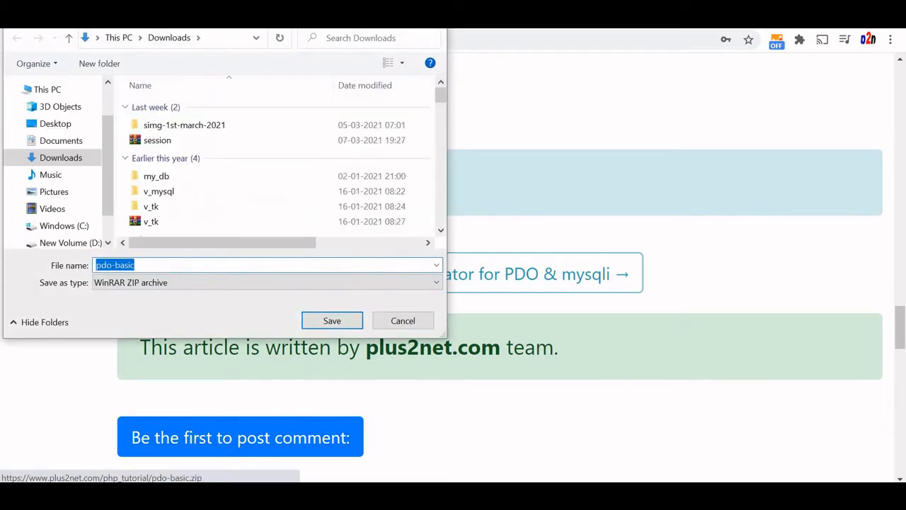
pyautogui.click(331, 320)
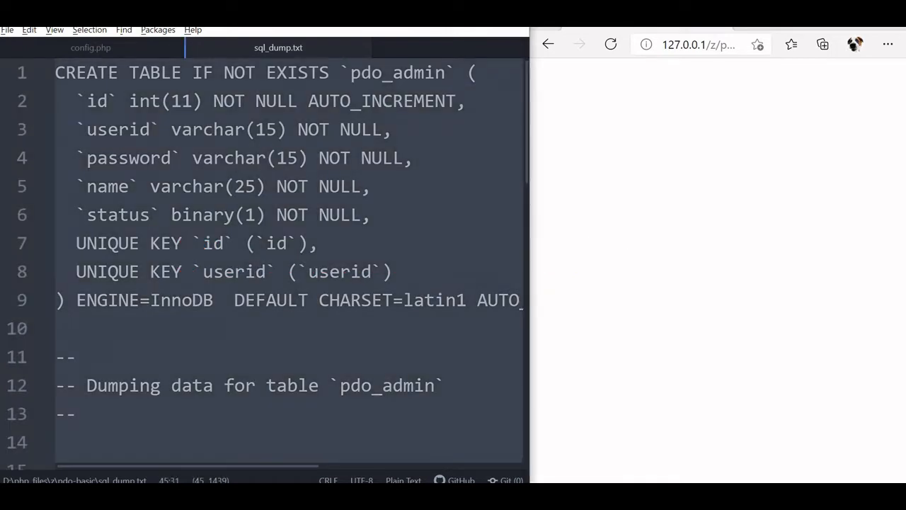
pyautogui.click(90, 48)
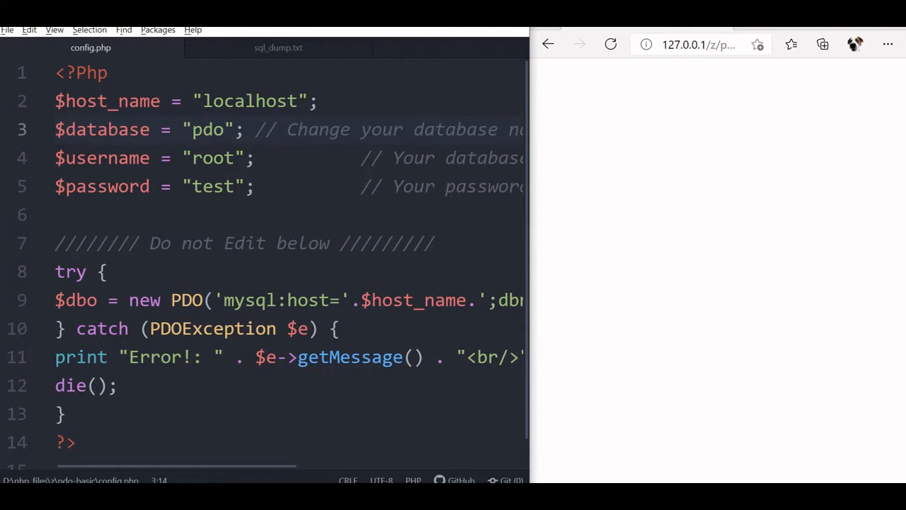
pyautogui.click(225, 131)
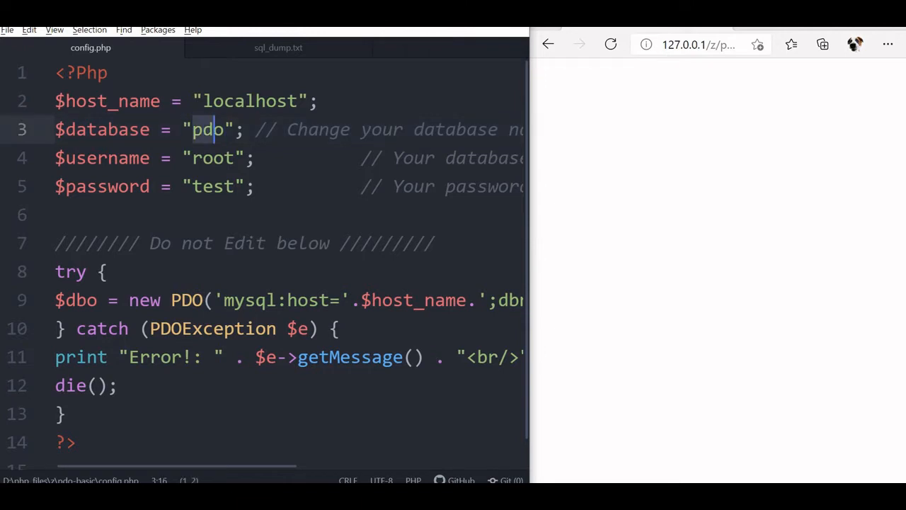
pyautogui.click(225, 187)
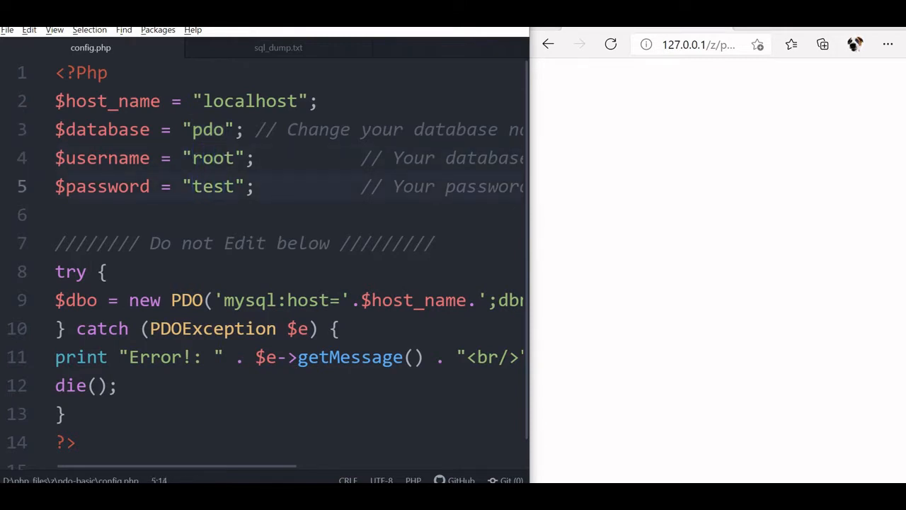
pyautogui.click(193, 187)
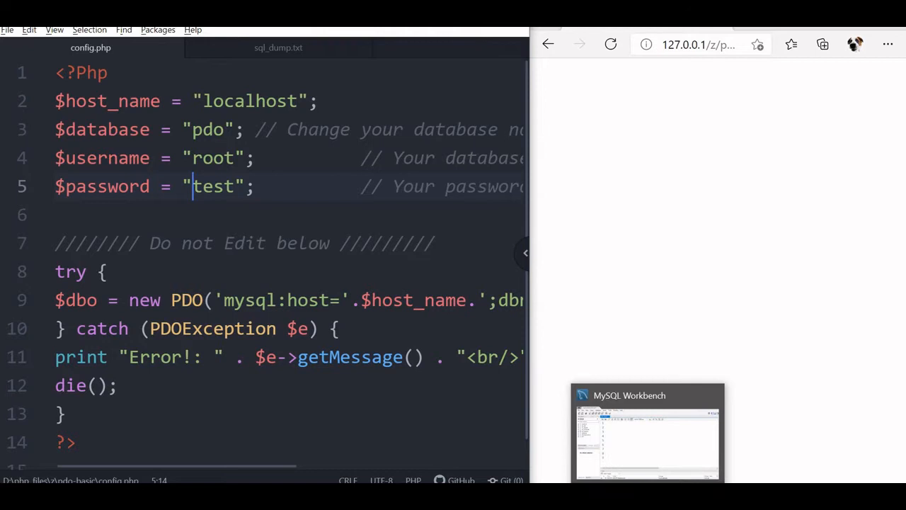
# Run CREATE DATABASE pdo; to create the pdo database.
pyautogui.click(646, 432)
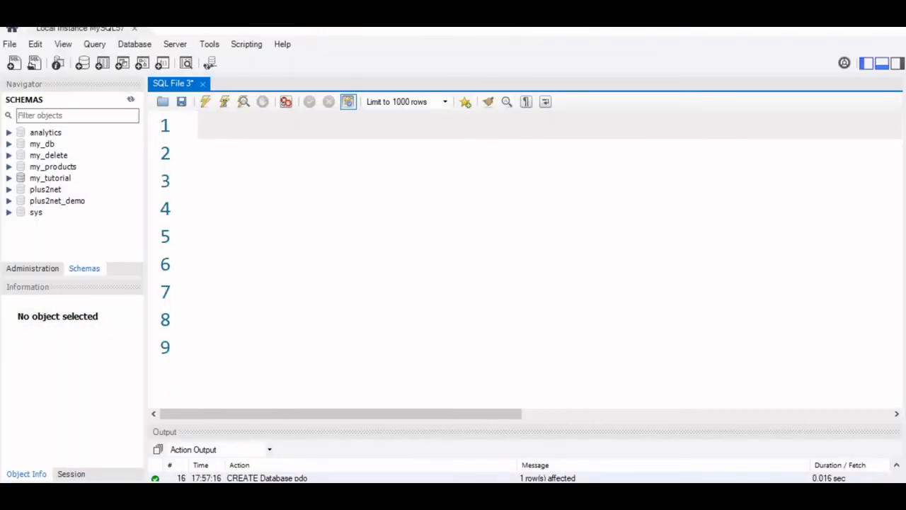
pyautogui.write('CREATE')
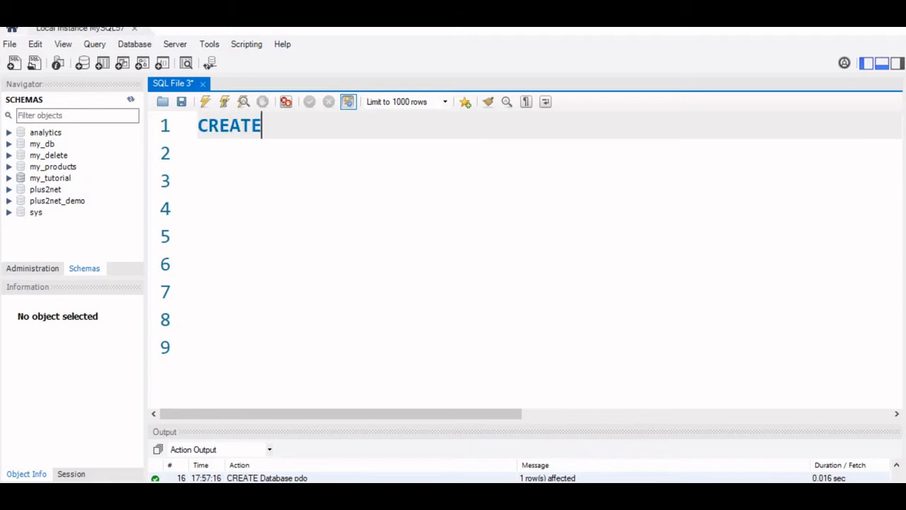
pyautogui.write('DATA')
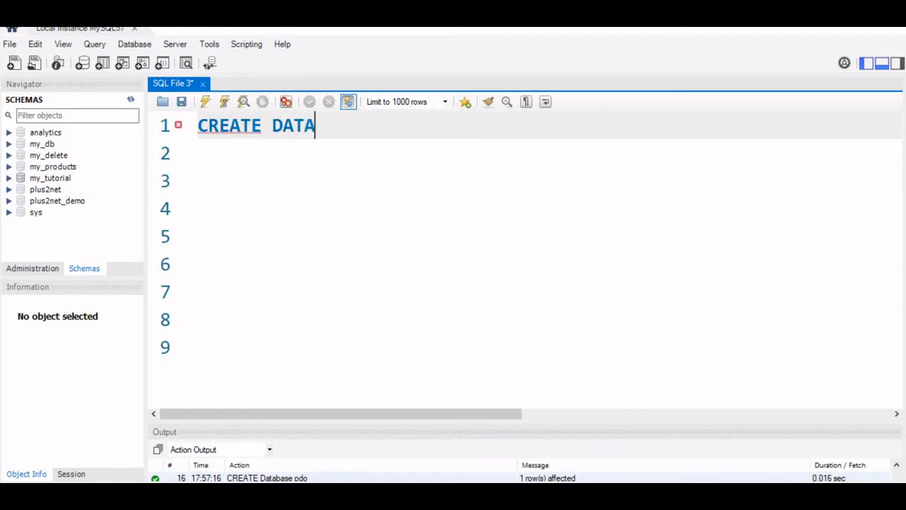
pyautogui.write('BA')
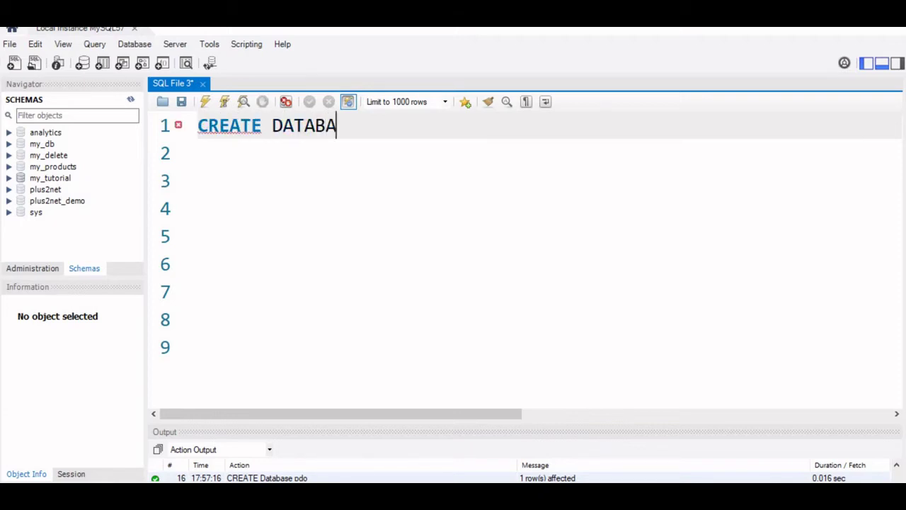
pyautogui.write('SE pdo;')
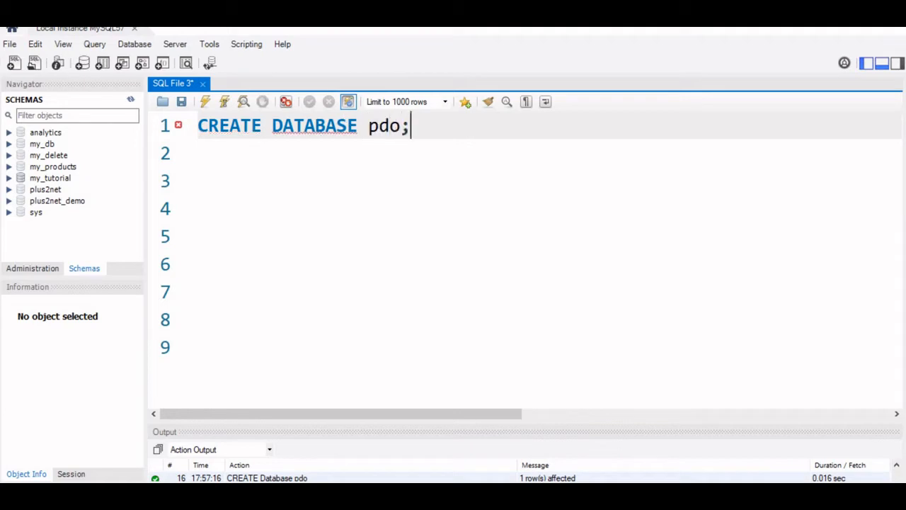
pyautogui.press('ctrl+Return')
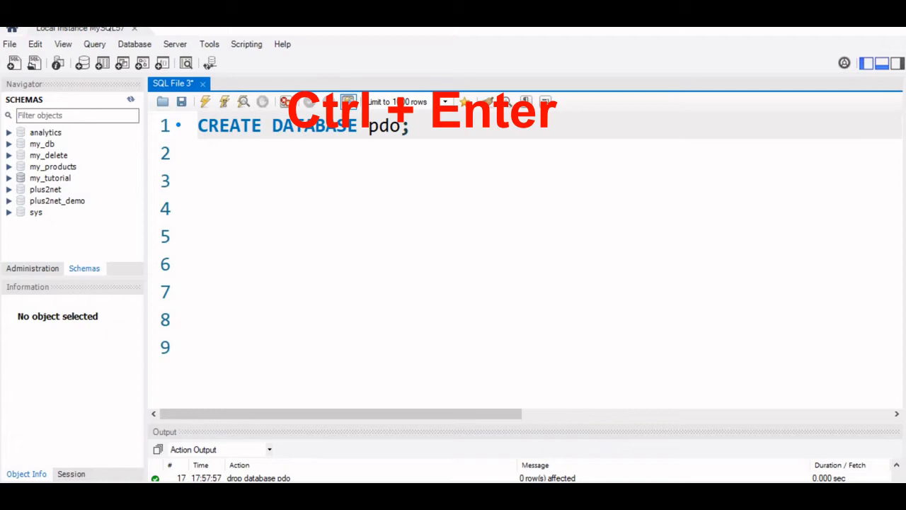
# Run USE pdo; to make pdo the current database.
pyautogui.press('ctrl+Return')
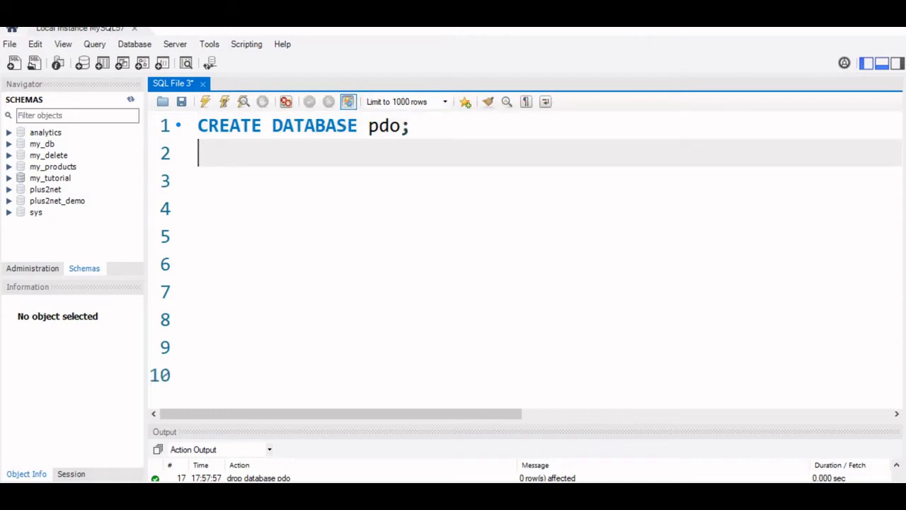
pyautogui.write('USE')
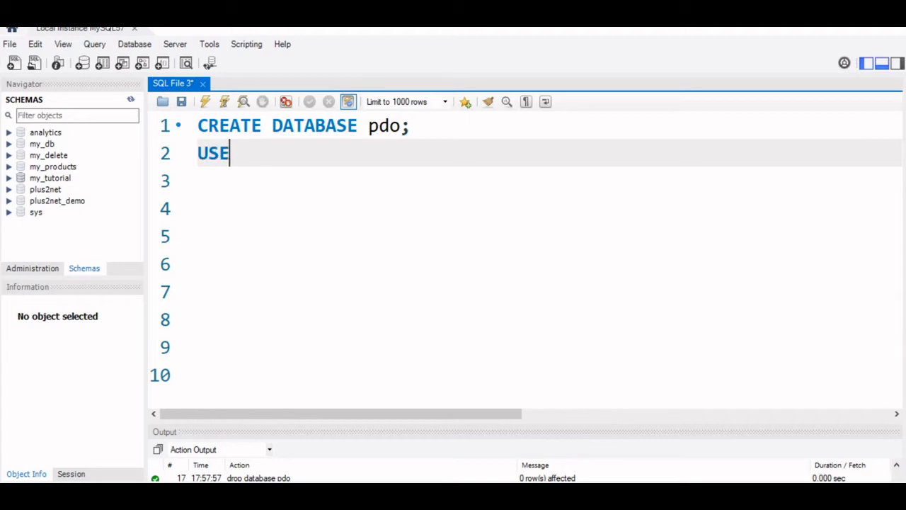
pyautogui.write('DATAB')
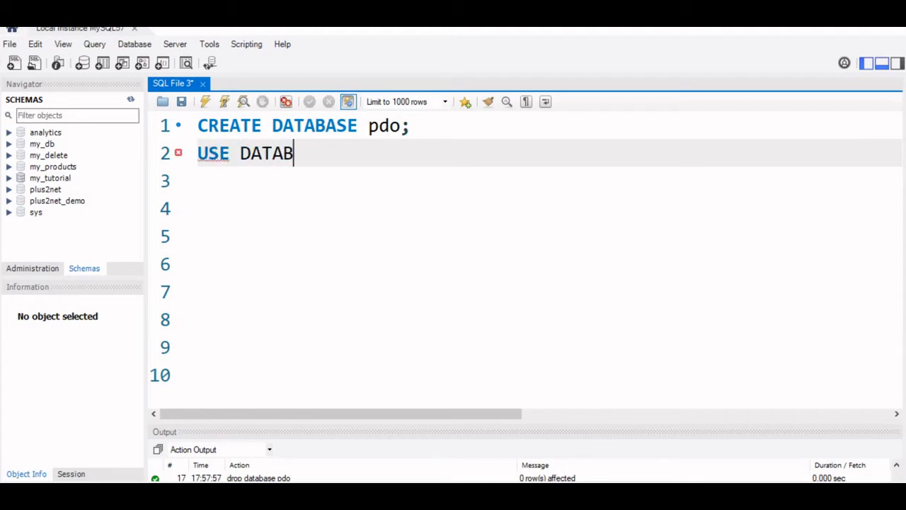
pyautogui.write('ASE')
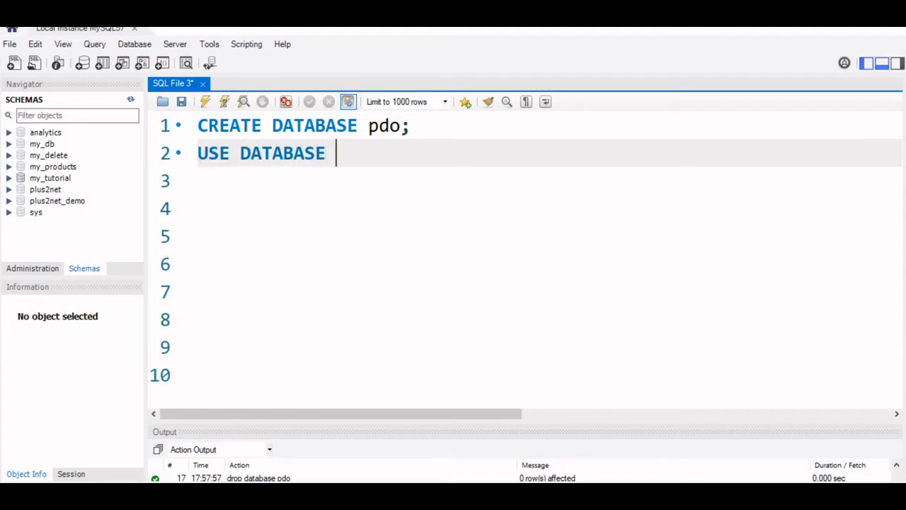
pyautogui.write('pdo;')
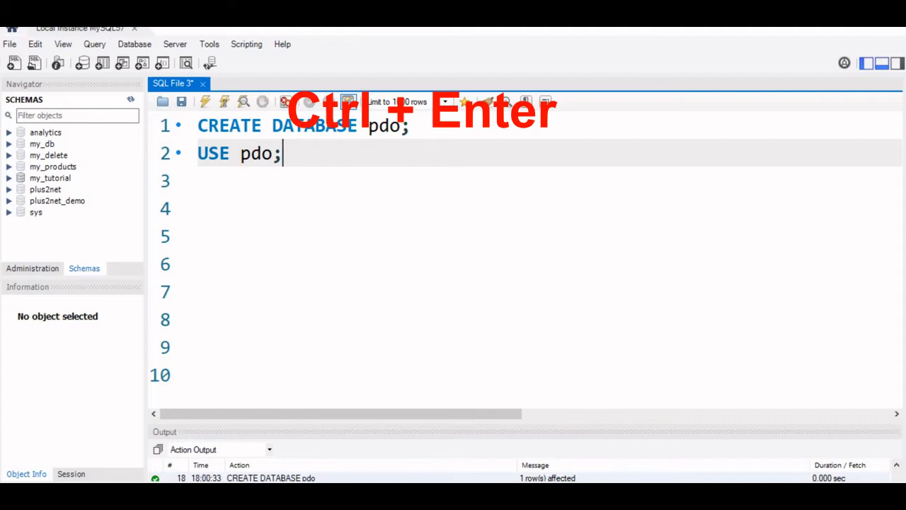
pyautogui.press('ctrl+Return')
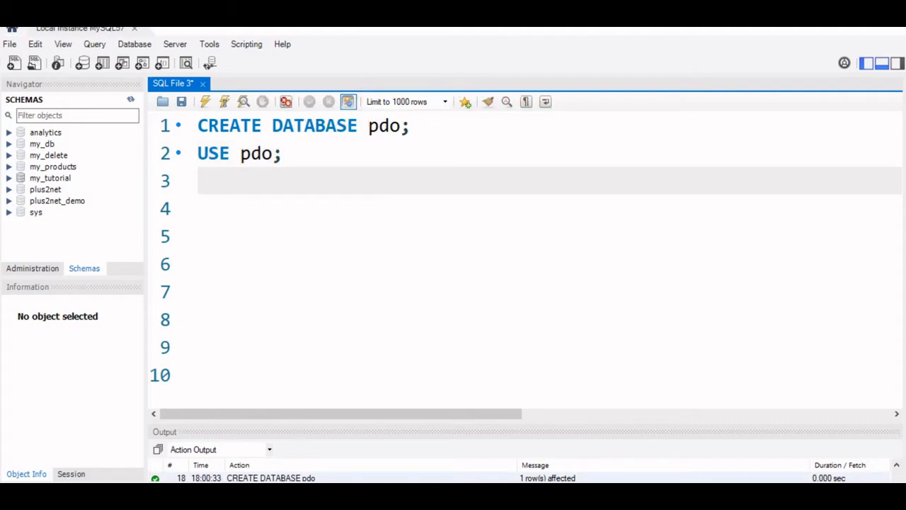
# Execute the sql_dump script creating pdo_admin and student tables, then refresh Schemas to show pdo.
pyautogui.scroll(-3)
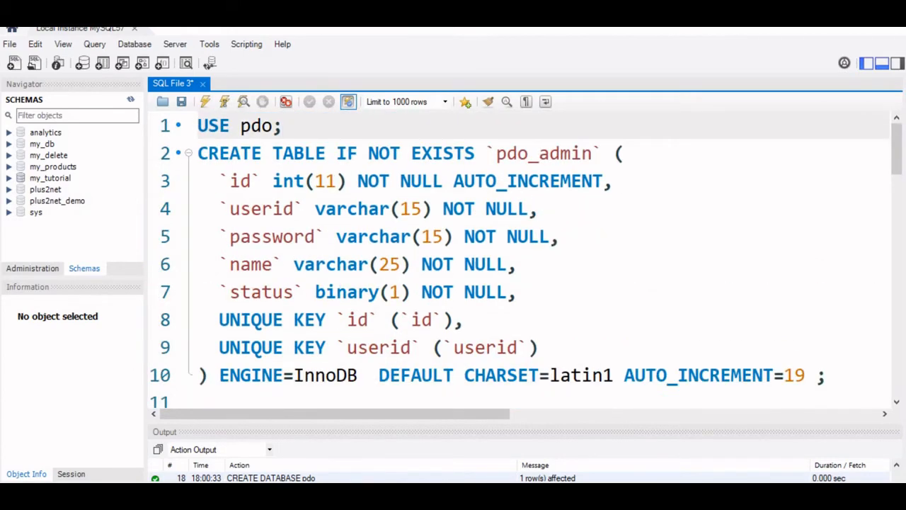
pyautogui.scroll(-3)
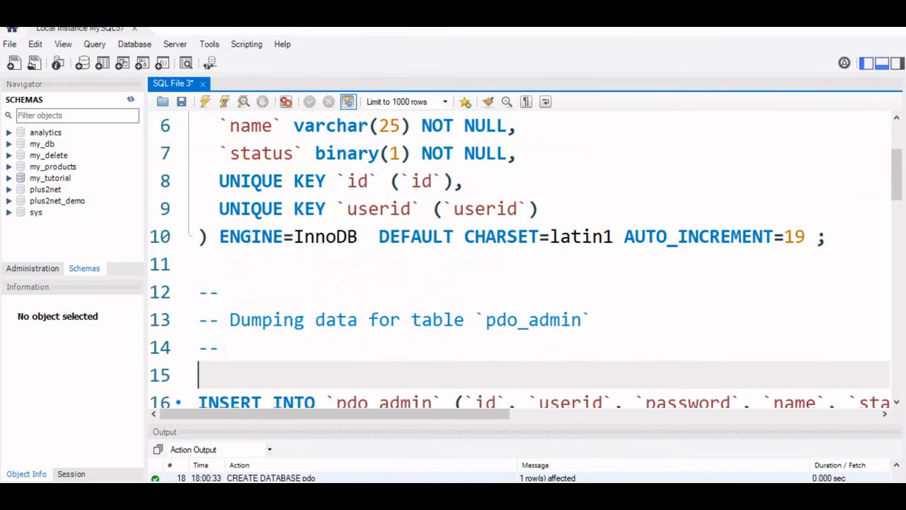
pyautogui.scroll(-3)
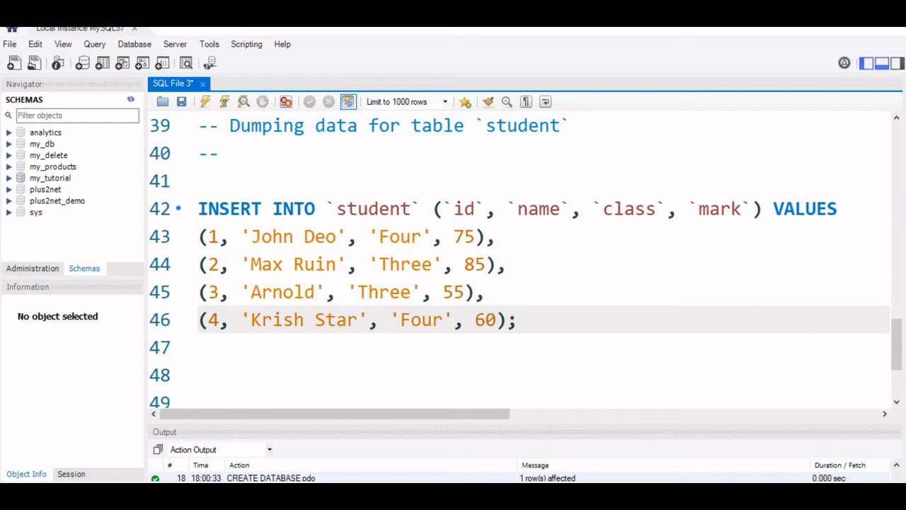
pyautogui.press('ctrl+shift+enter')
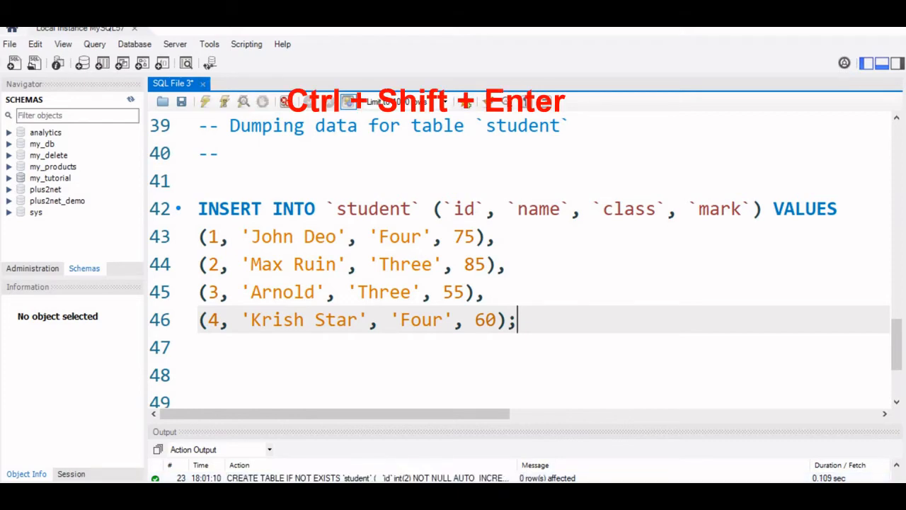
pyautogui.press('ctrl+shift+enter')
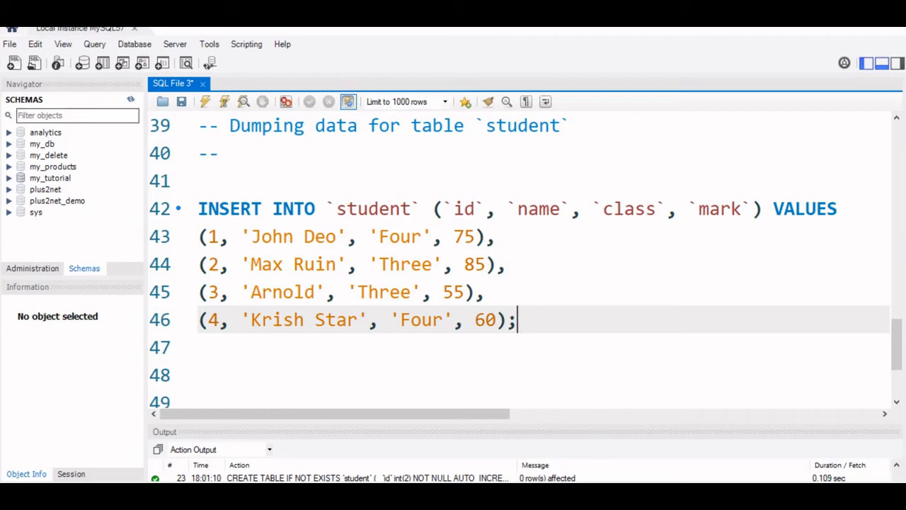
pyautogui.click(10, 190)
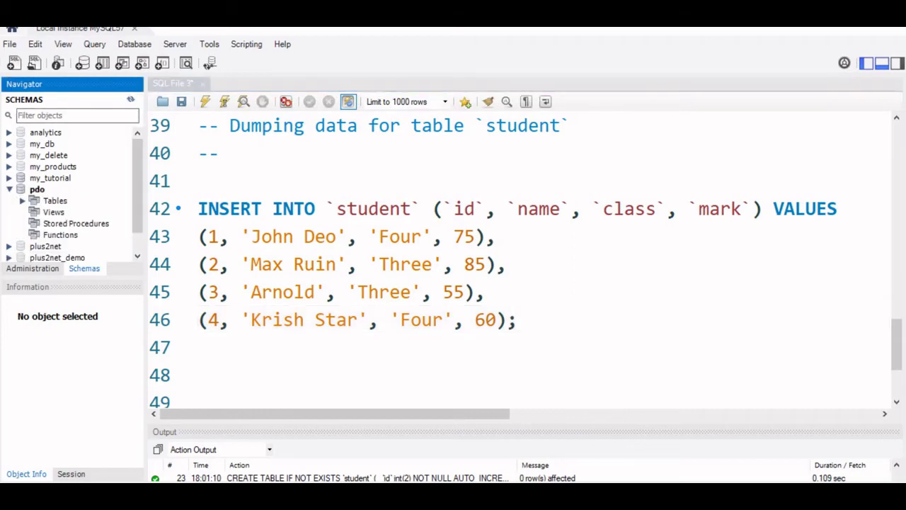
pyautogui.click(55, 201)
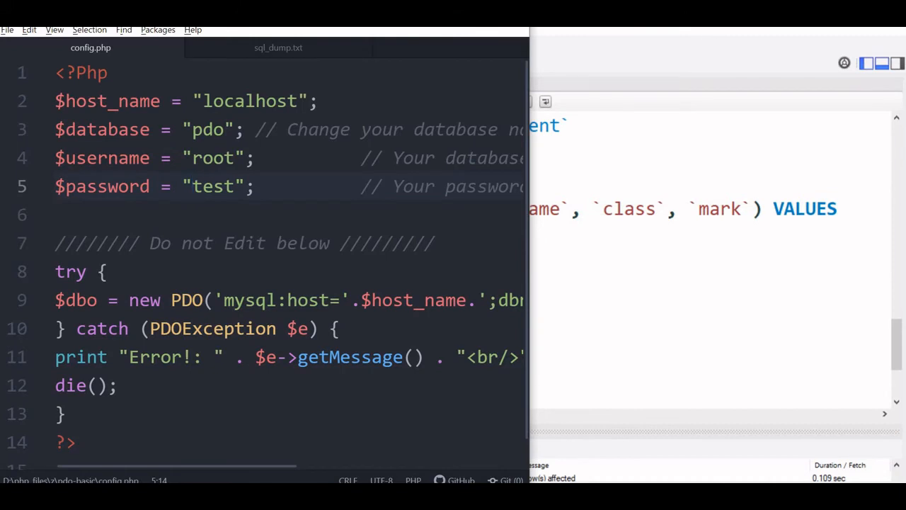
pyautogui.click(193, 187)
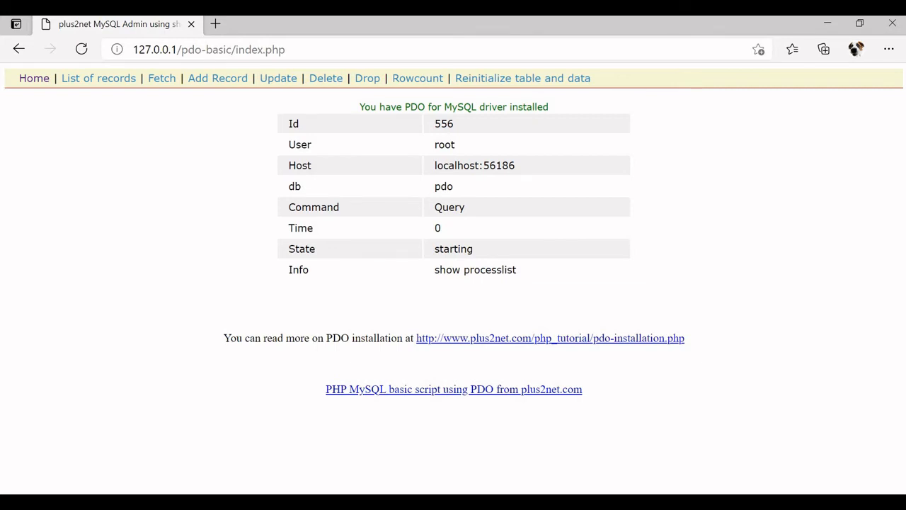
pyautogui.moveTo(218, 78)
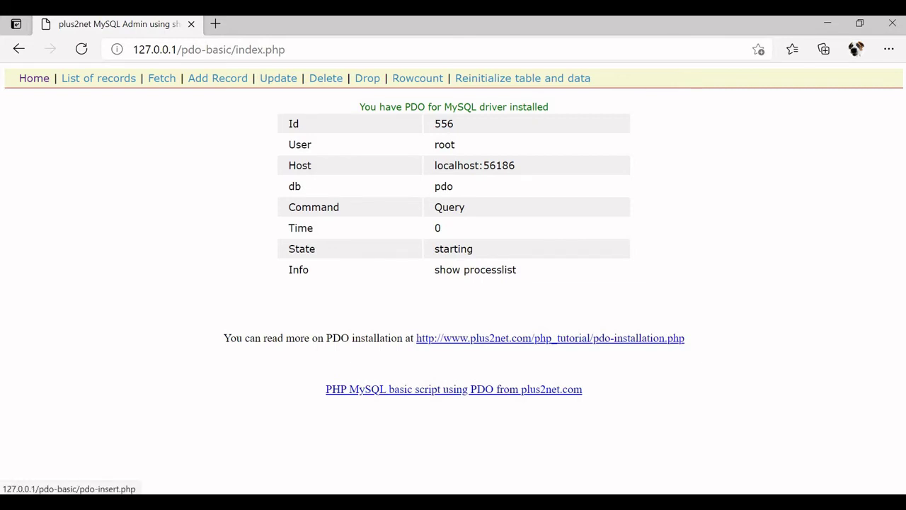
pyautogui.moveTo(367, 78)
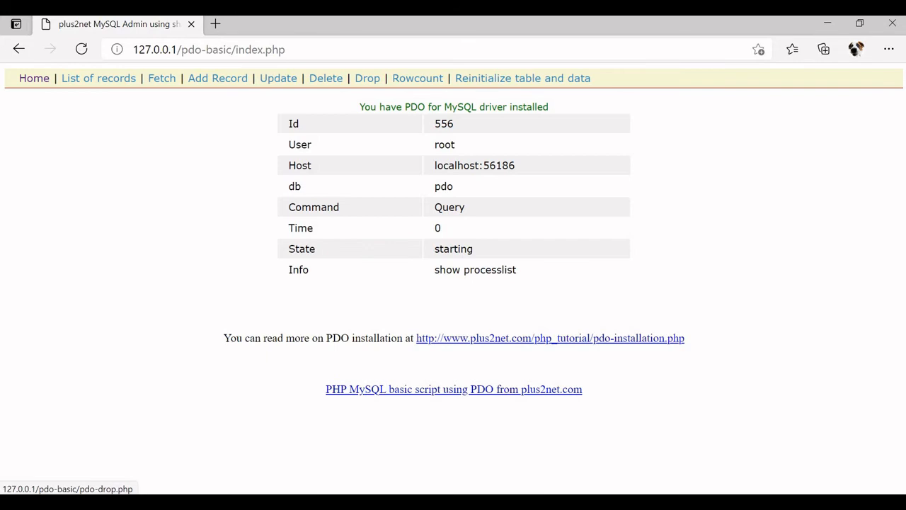
# Go from the PDO admin home page to the Drop page.
pyautogui.click(367, 77)
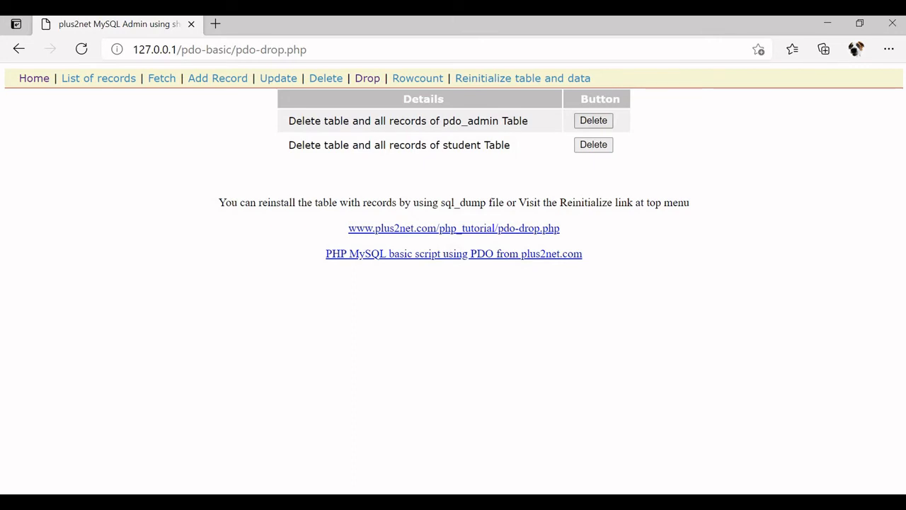
# Delete the pdo_admin and student tables with all their records.
pyautogui.click(593, 120)
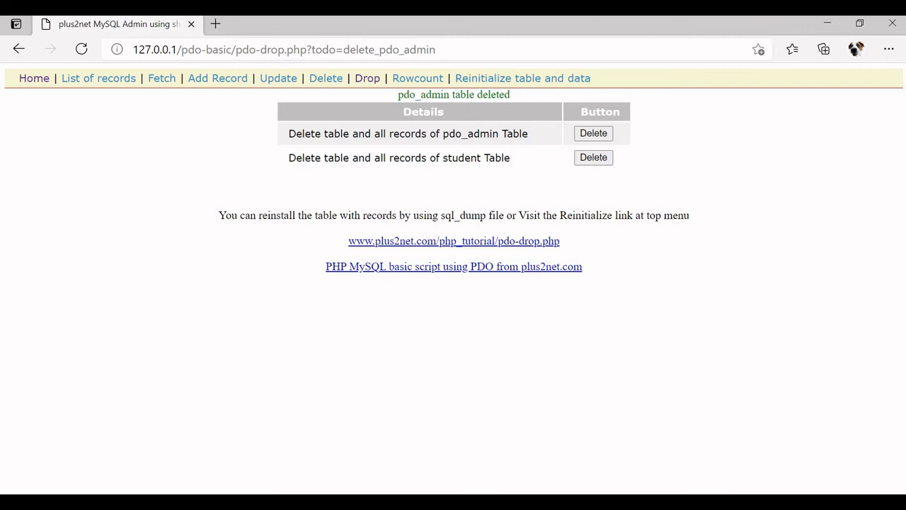
pyautogui.click(593, 157)
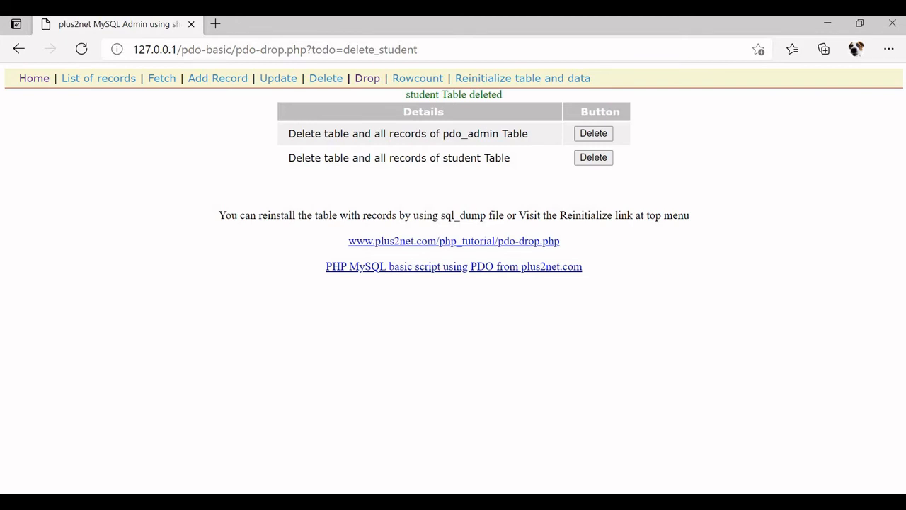
pyautogui.click(522, 78)
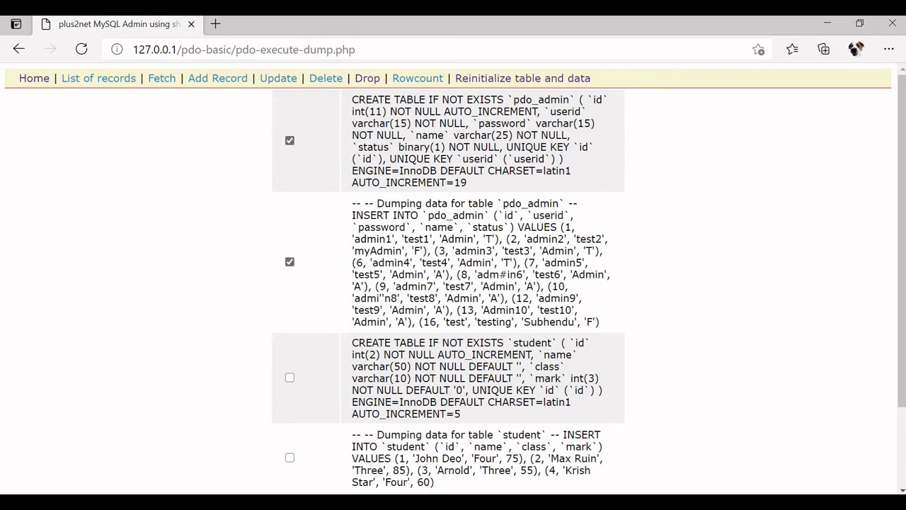
# Execute the dump statements recreating the student table and its sample data.
pyautogui.click(289, 376)
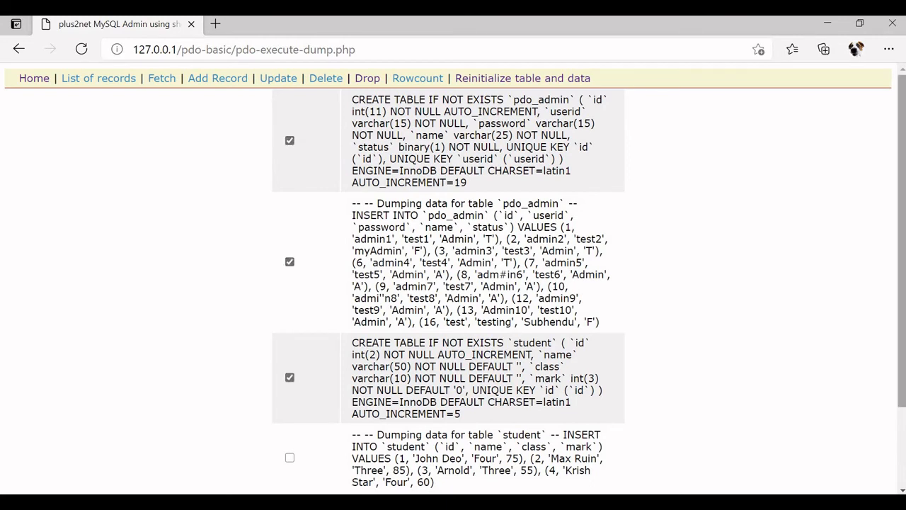
pyautogui.scroll(-3)
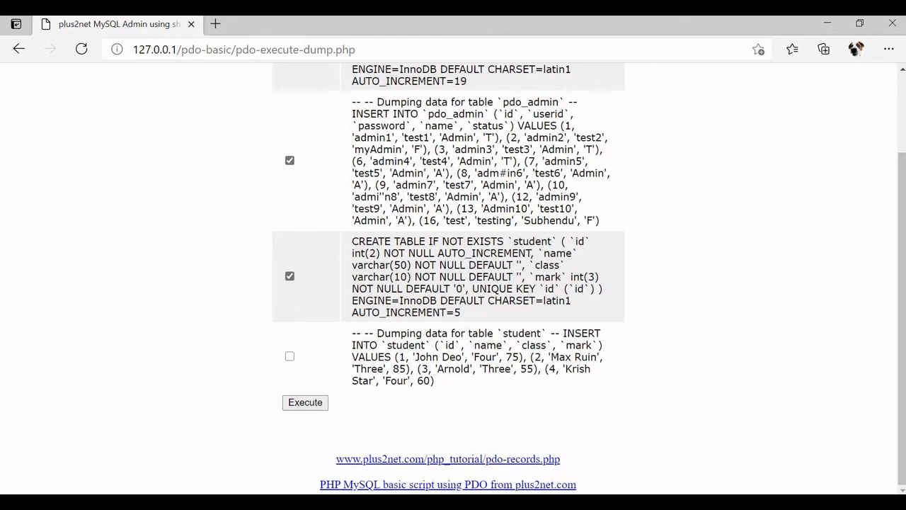
pyautogui.click(289, 357)
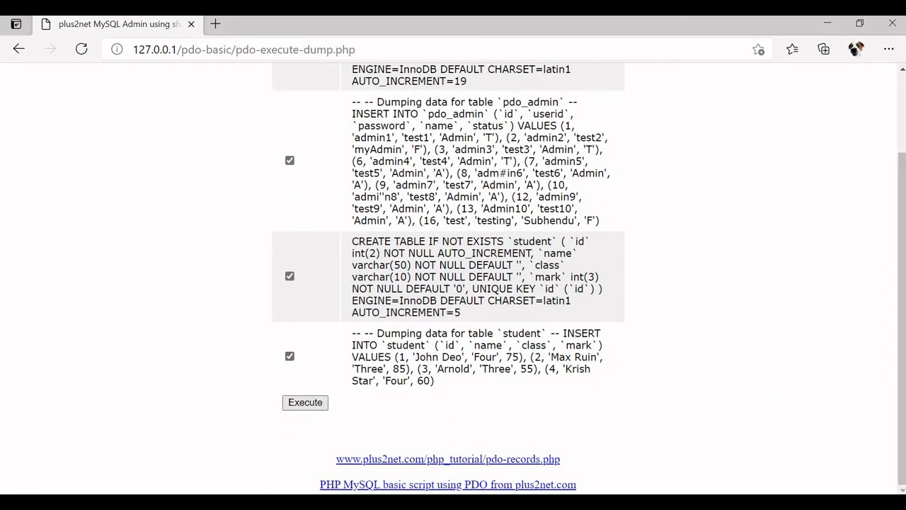
pyautogui.click(304, 402)
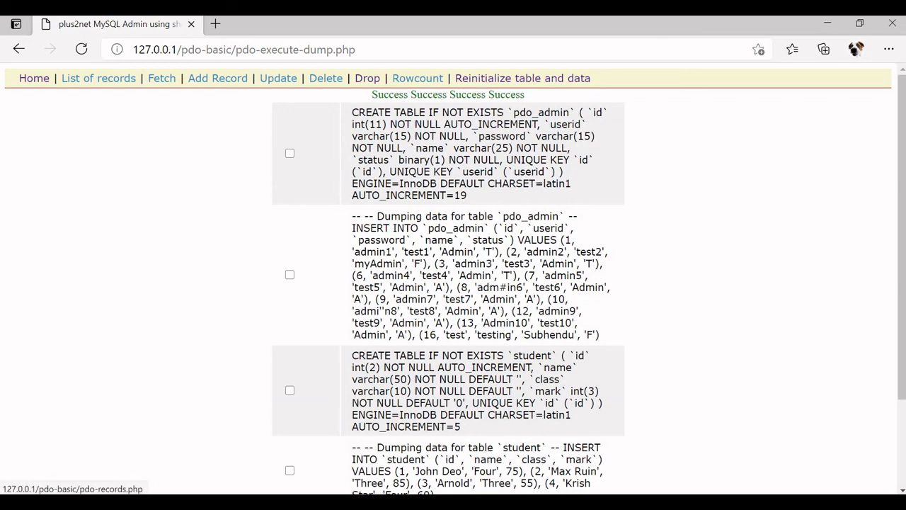
# Show the List of records page with the student and admin rows.
pyautogui.click(98, 78)
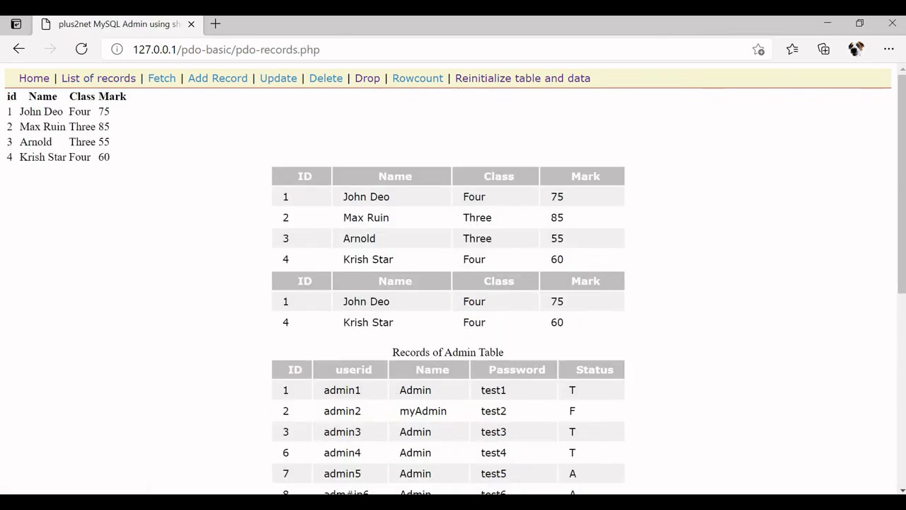
pyautogui.scroll(-3)
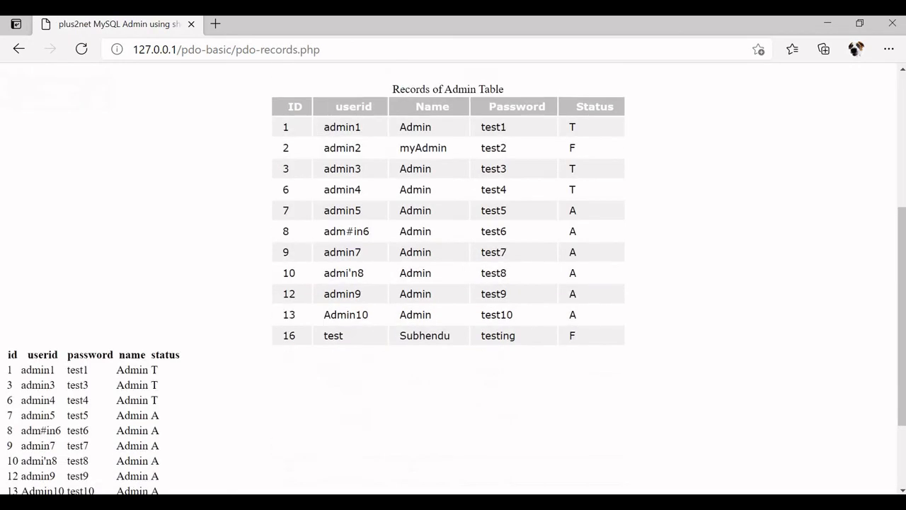